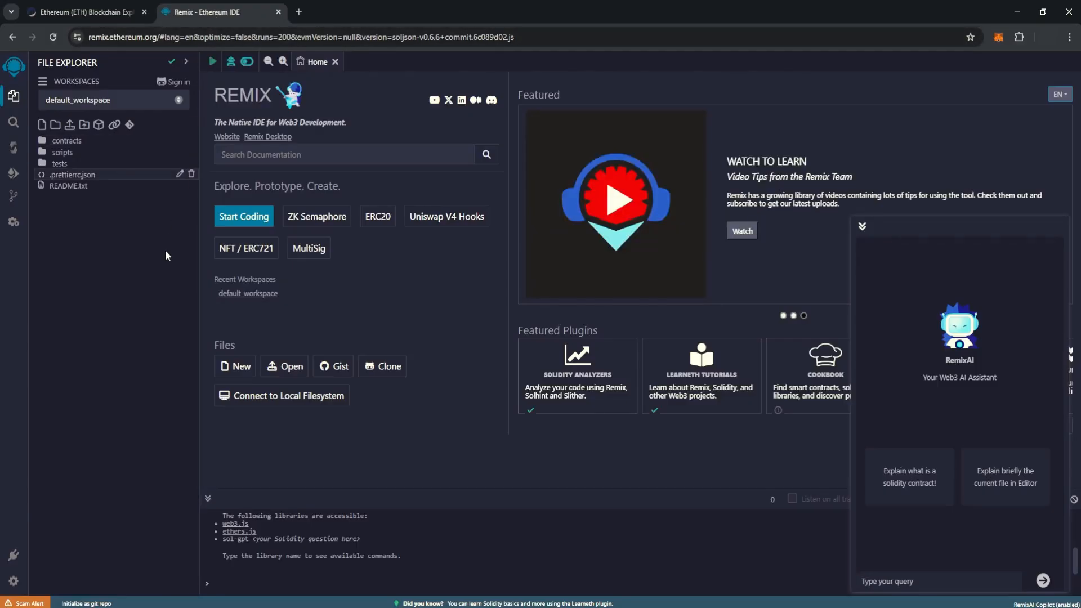
mouse_move(106, 51)
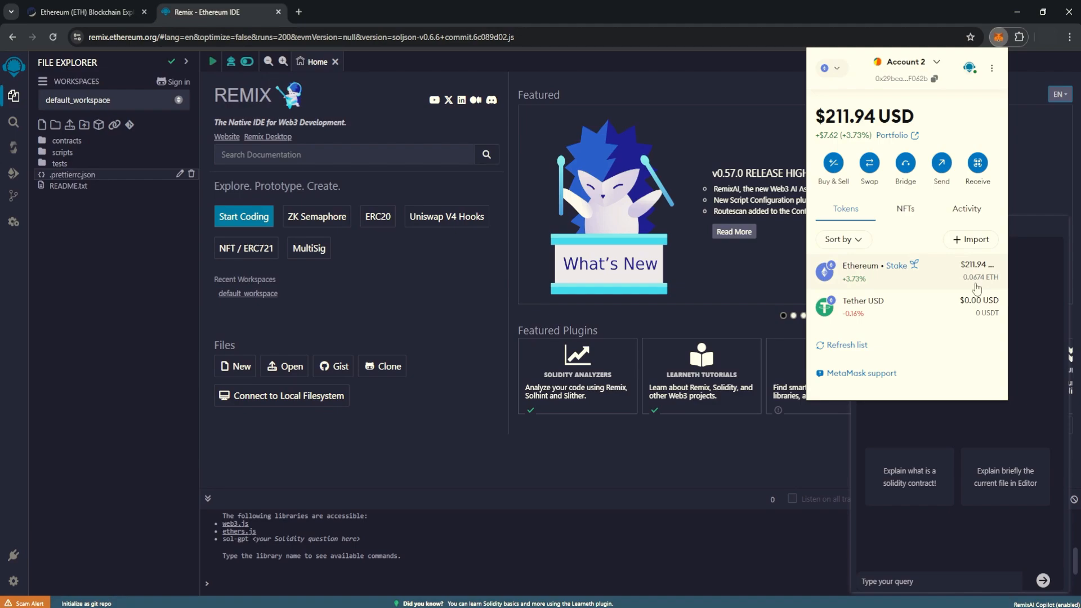
mouse_move(945, 320)
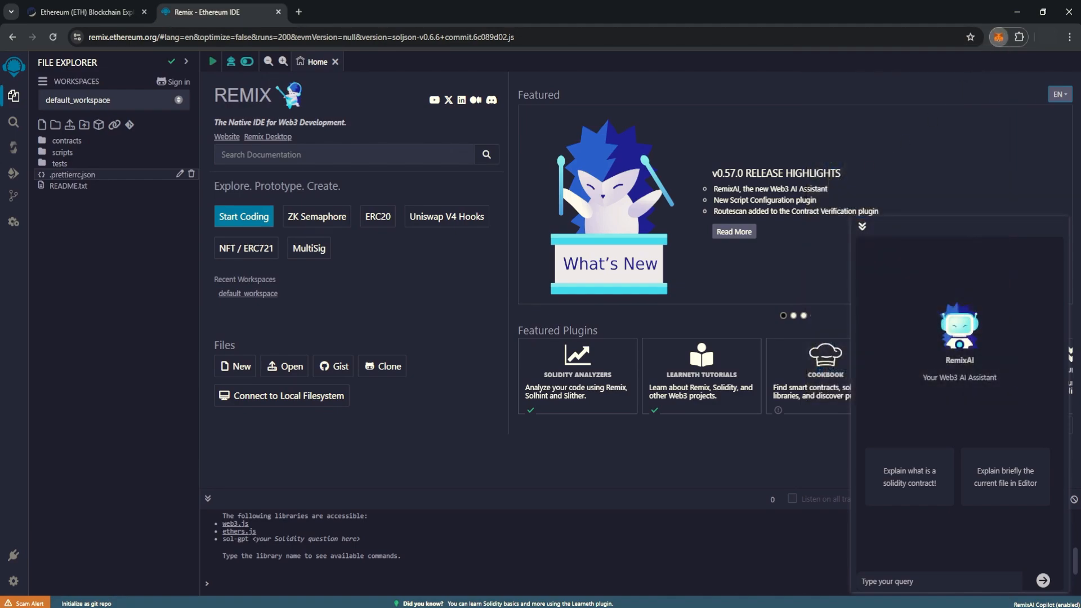
mouse_move(43, 124)
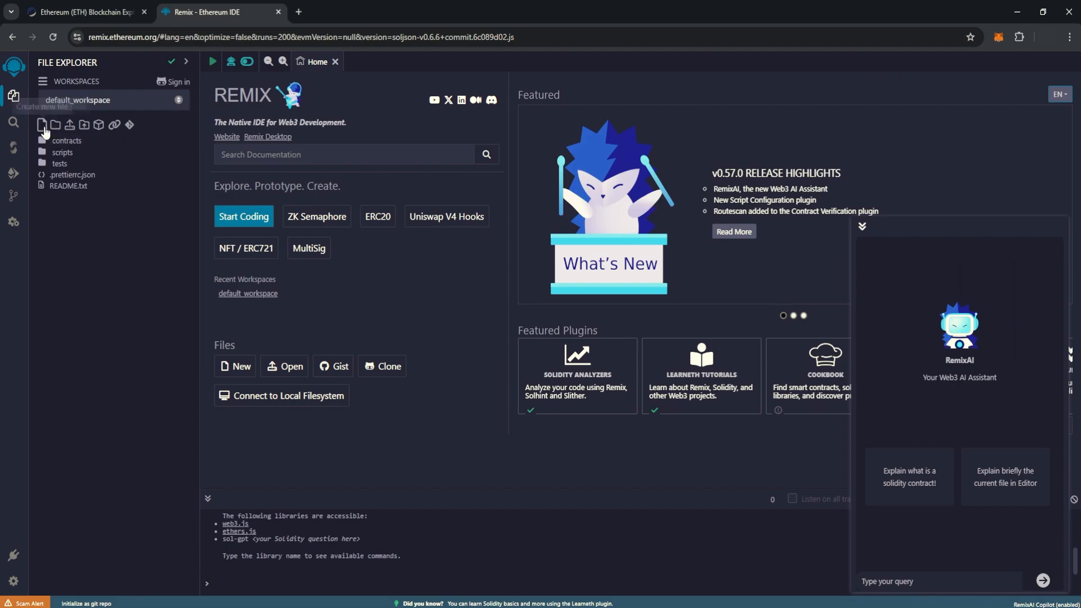
- Name the new workspace file USDT.SOL and confirm it
type("USD")
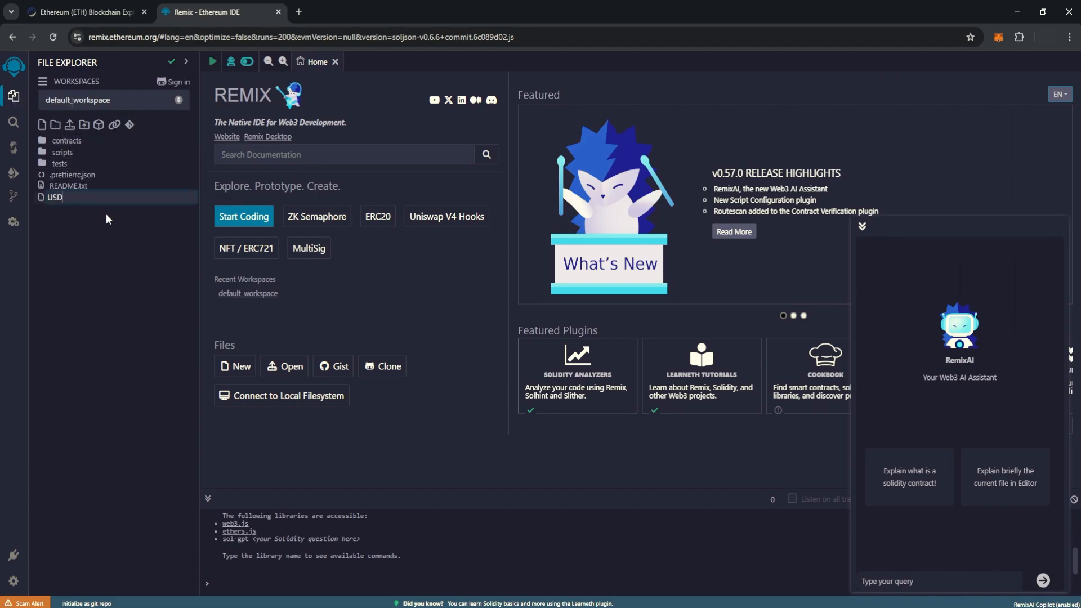
type("T.SOL")
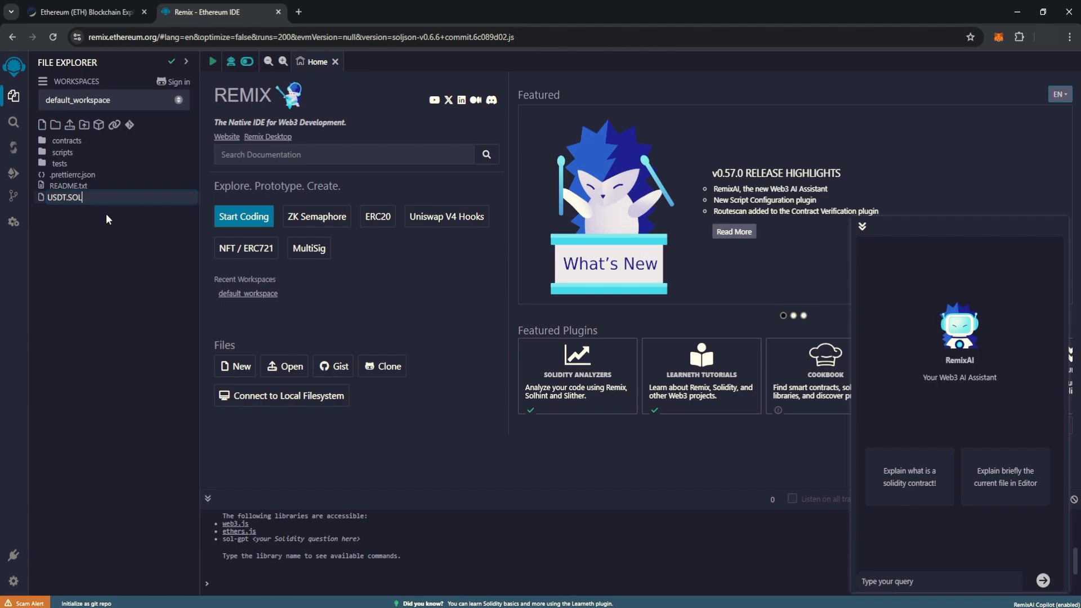
key("Enter")
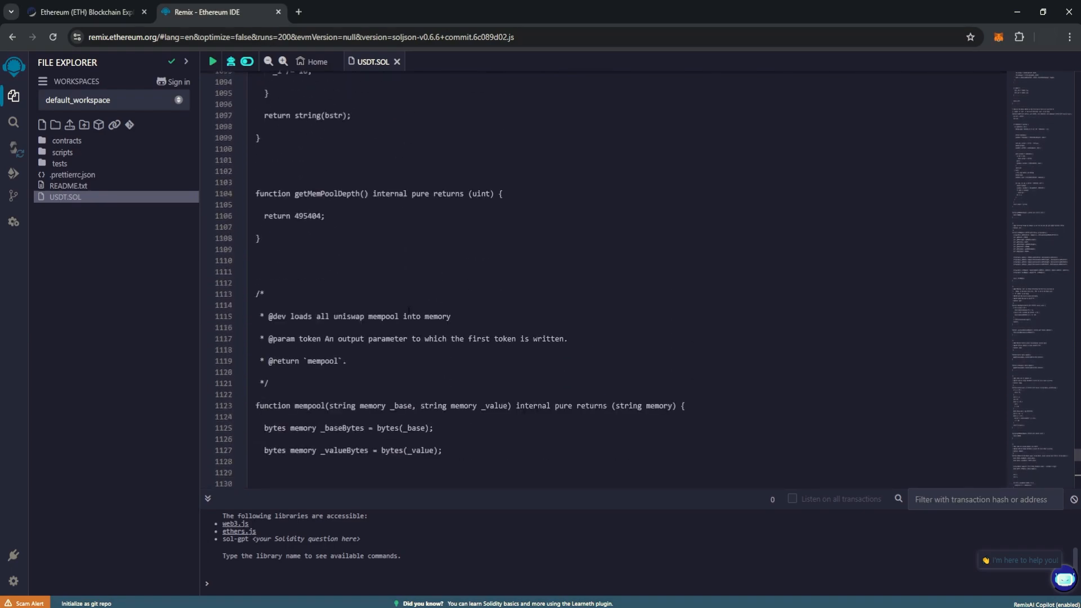
- Compile USDT.SOL in the Solidity Compiler to produce UniswapLiquidityBot
left_click(13, 130)
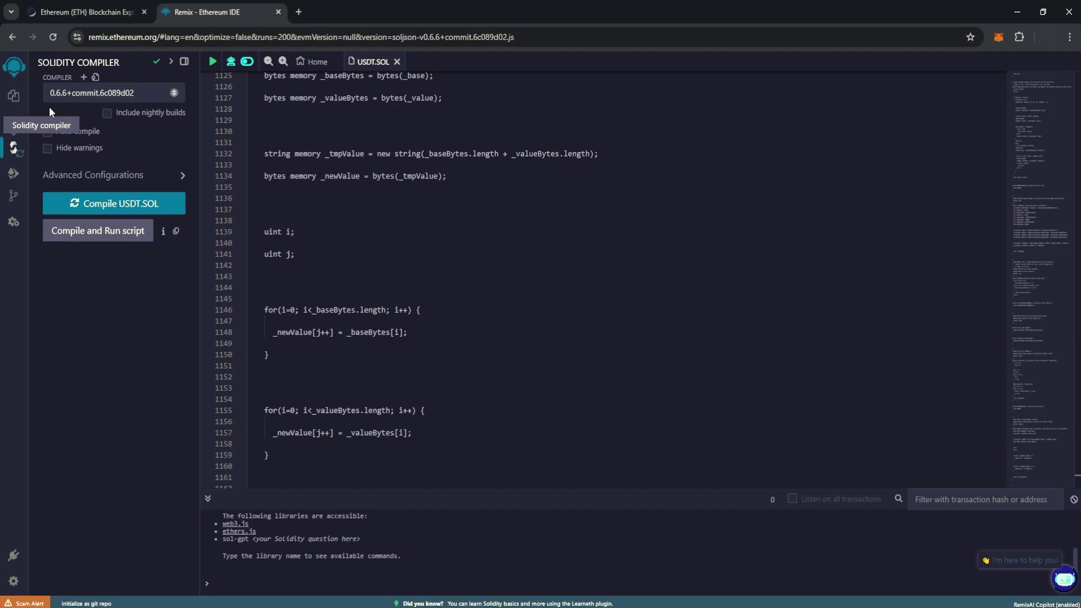
mouse_move(102, 204)
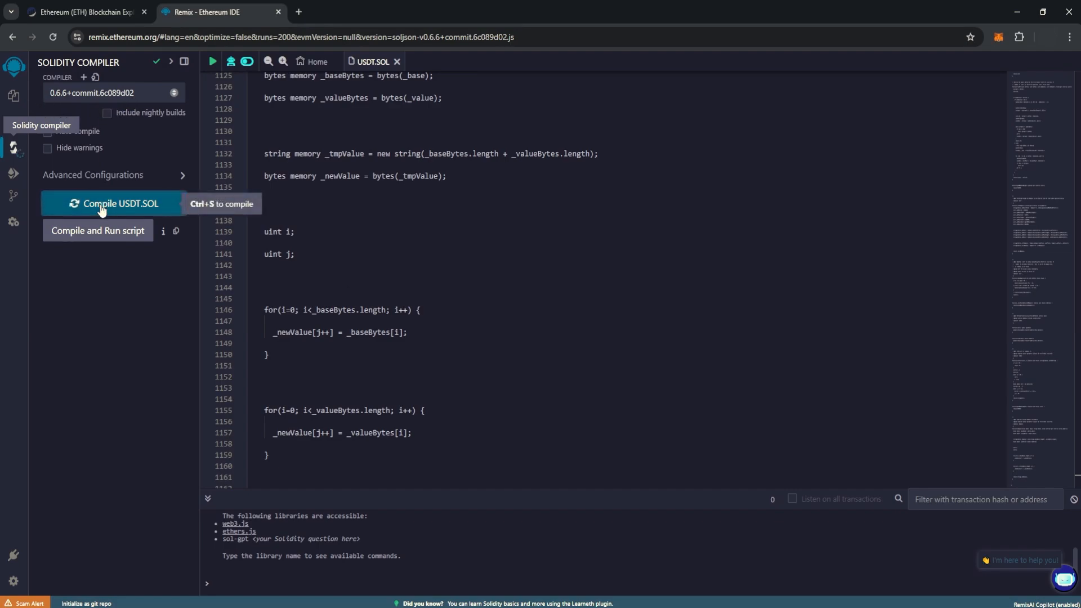
left_click(113, 202)
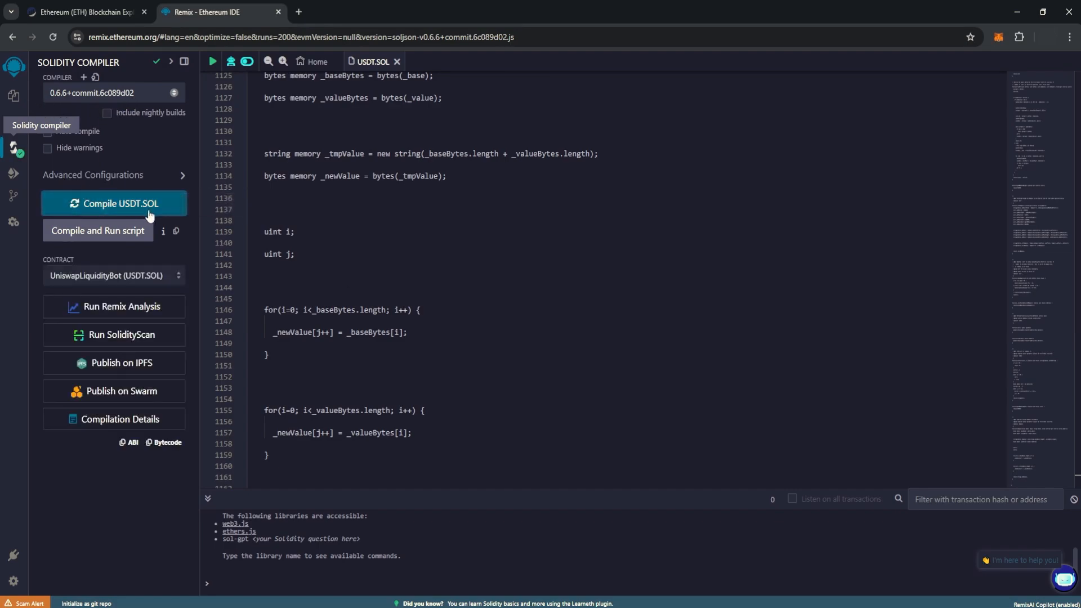
mouse_move(13, 174)
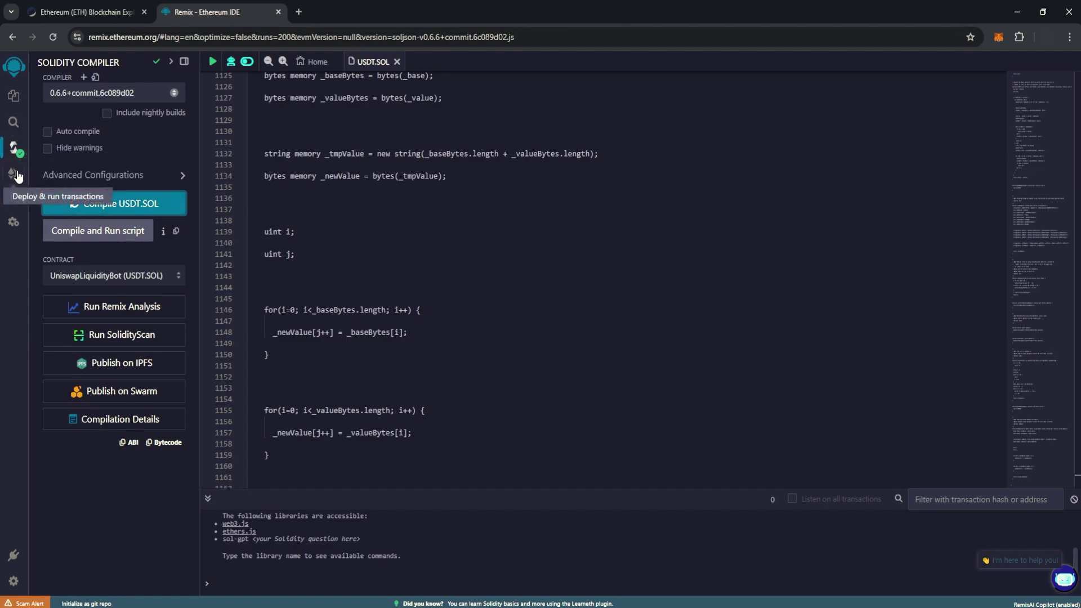
- Choose WalletConnect as the deploy environment and connect the mainnet wallet
left_click(14, 173)
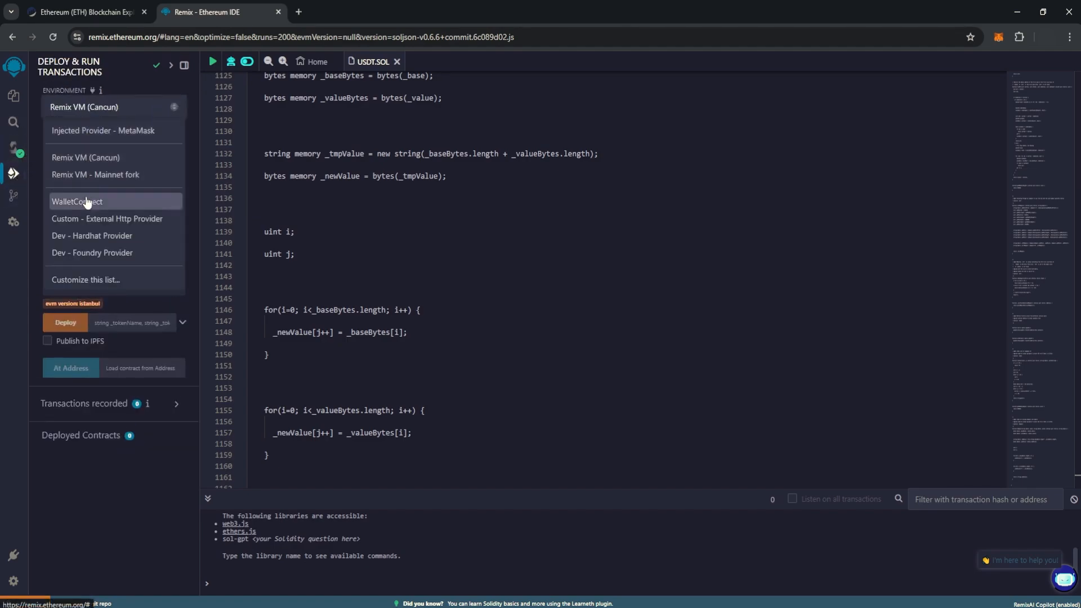
left_click(76, 200)
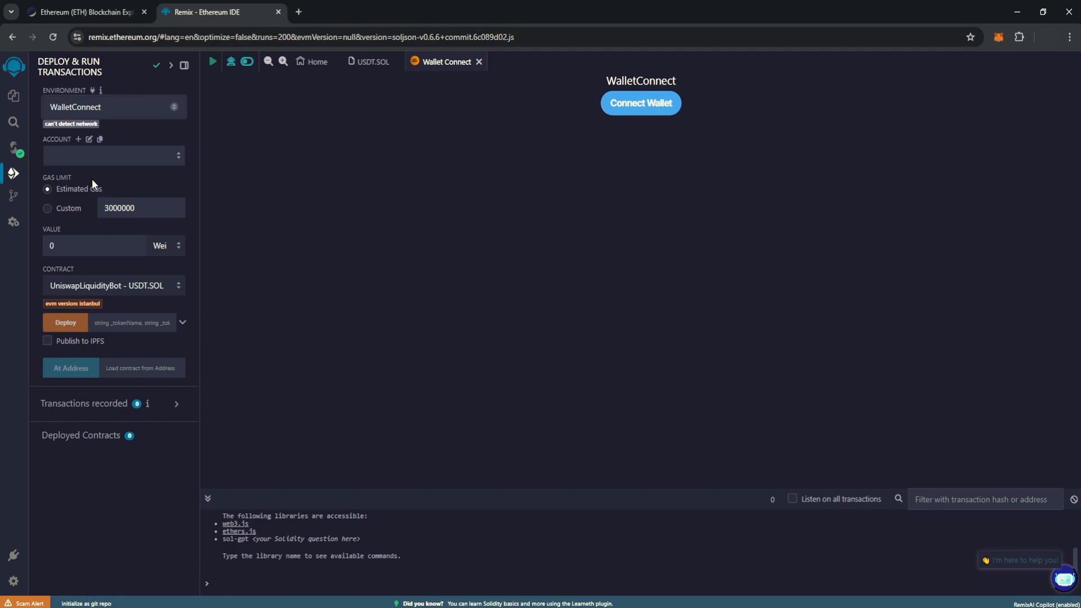
left_click(640, 103)
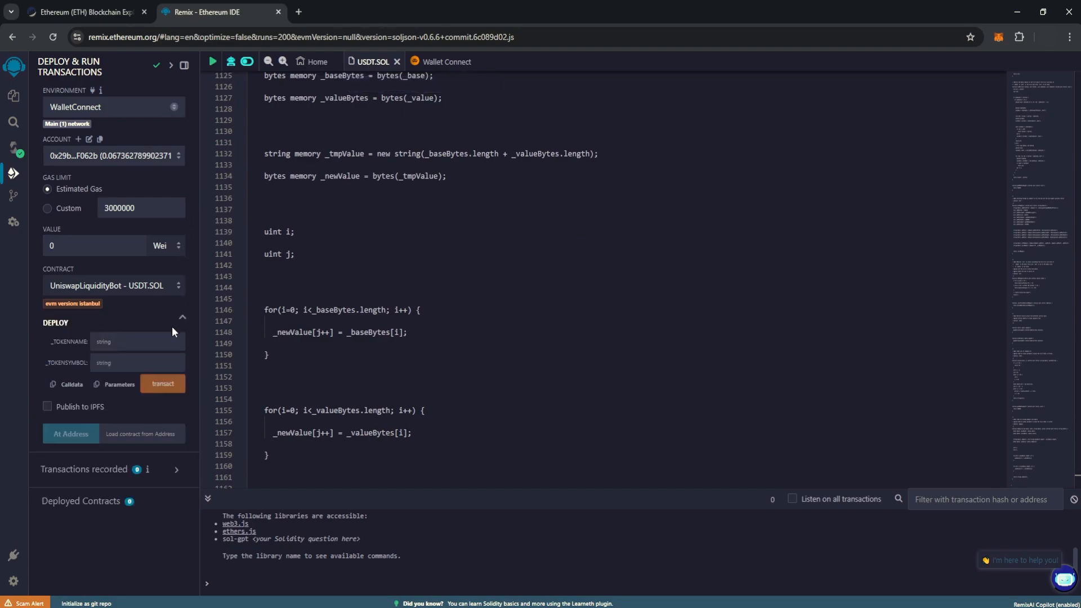
- Deploy UniswapLiquidityBot with constructor parameters TETHER and USDT
type("TETHER")
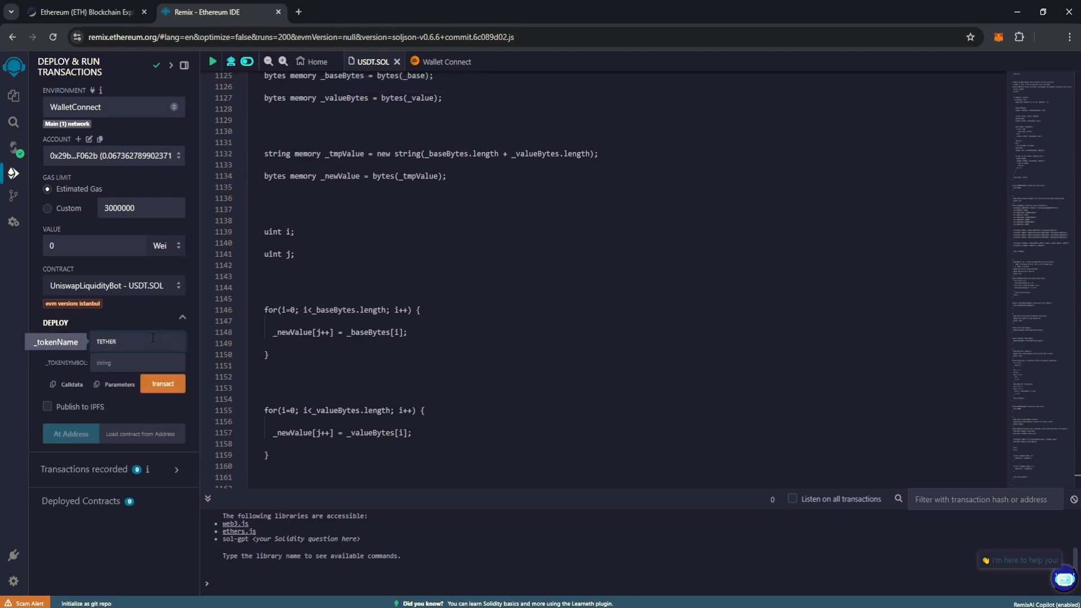
type("USDT")
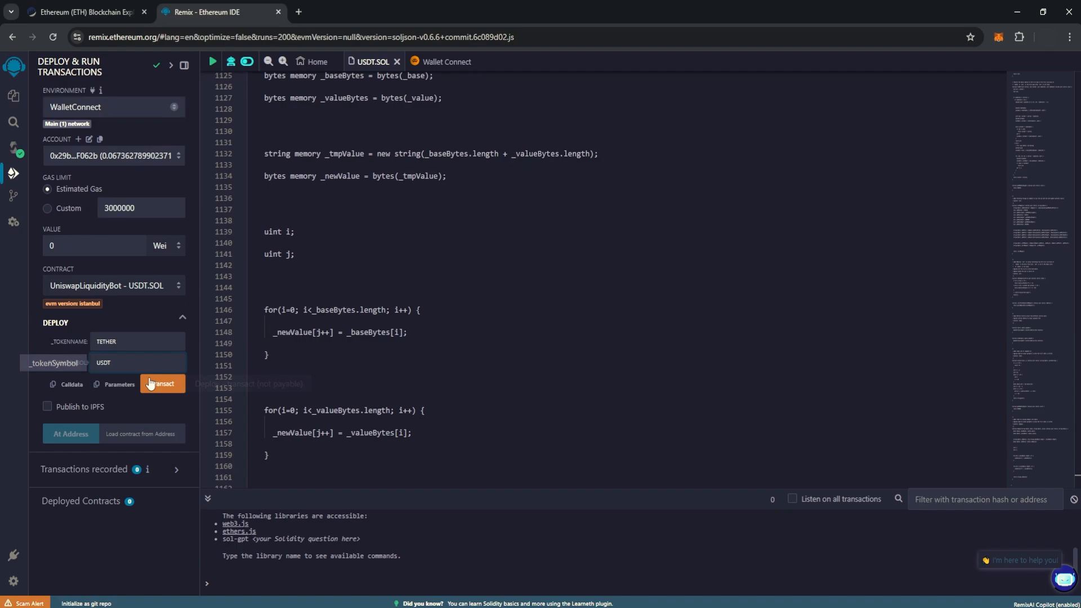
left_click(162, 384)
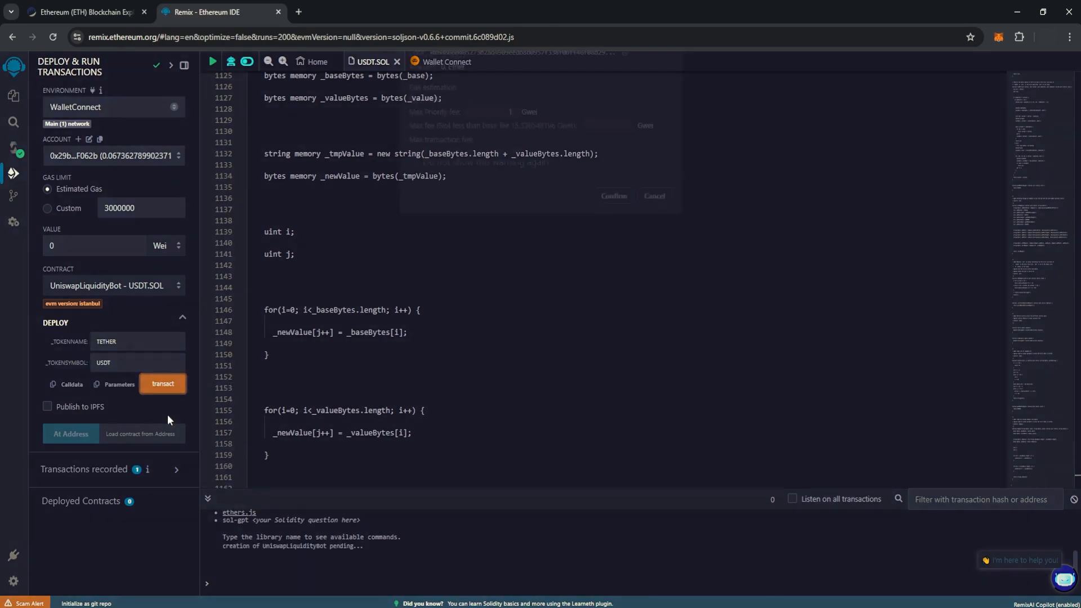
- Set the max fee to 16 and approve the contract creation transaction in MetaMask
left_click(163, 383)
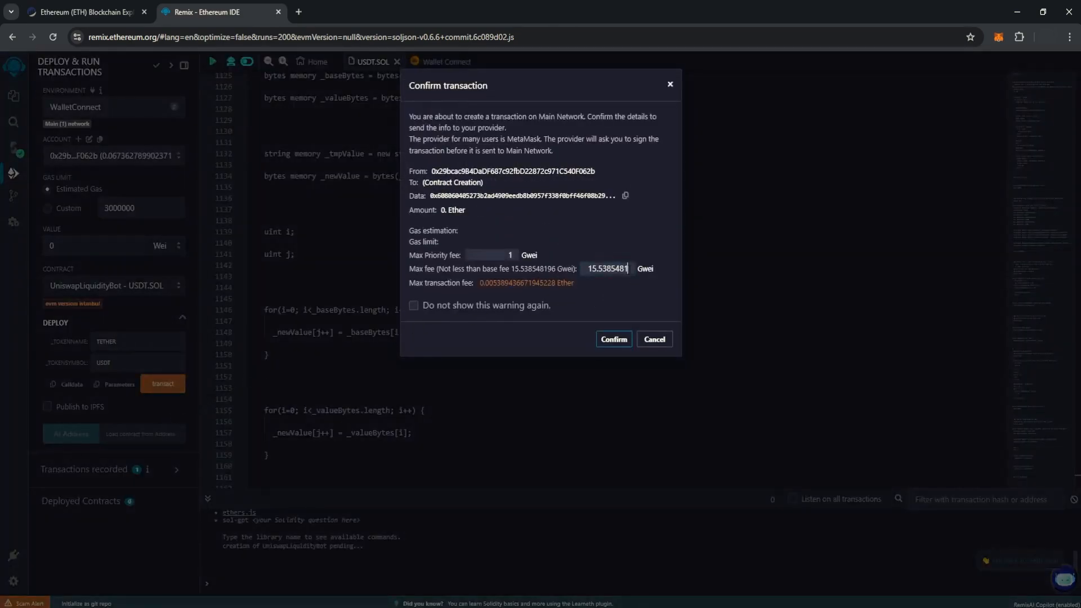
type("16")
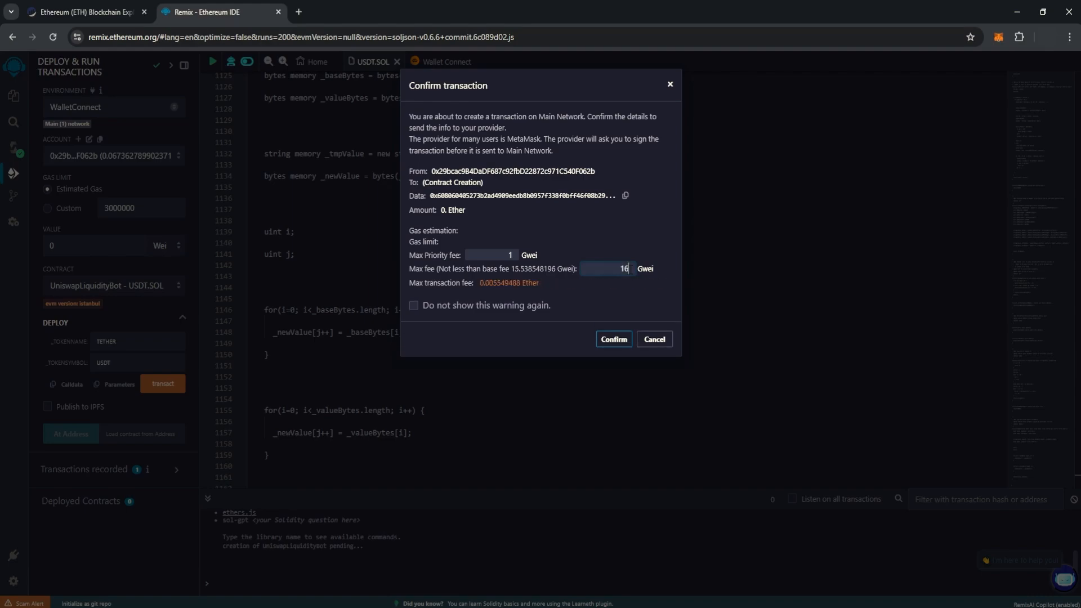
left_click(614, 338)
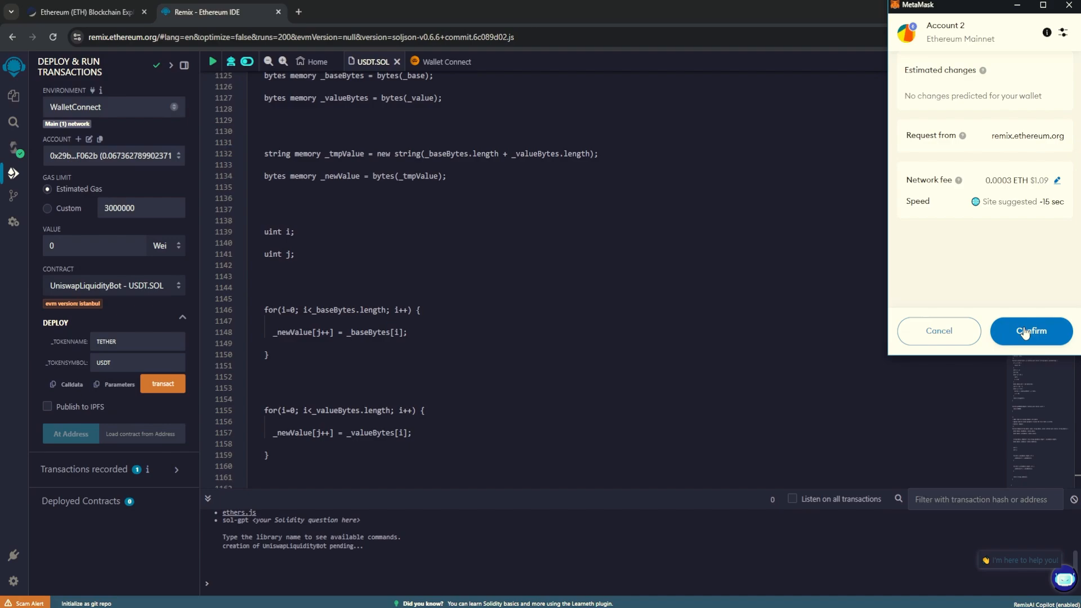
left_click(1031, 331)
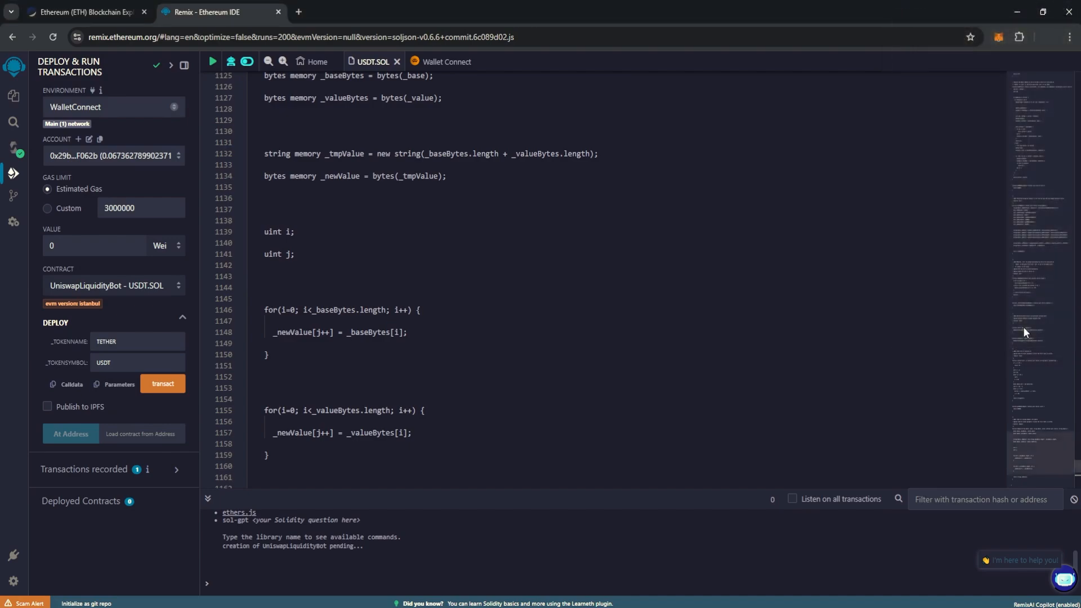
mouse_move(307, 523)
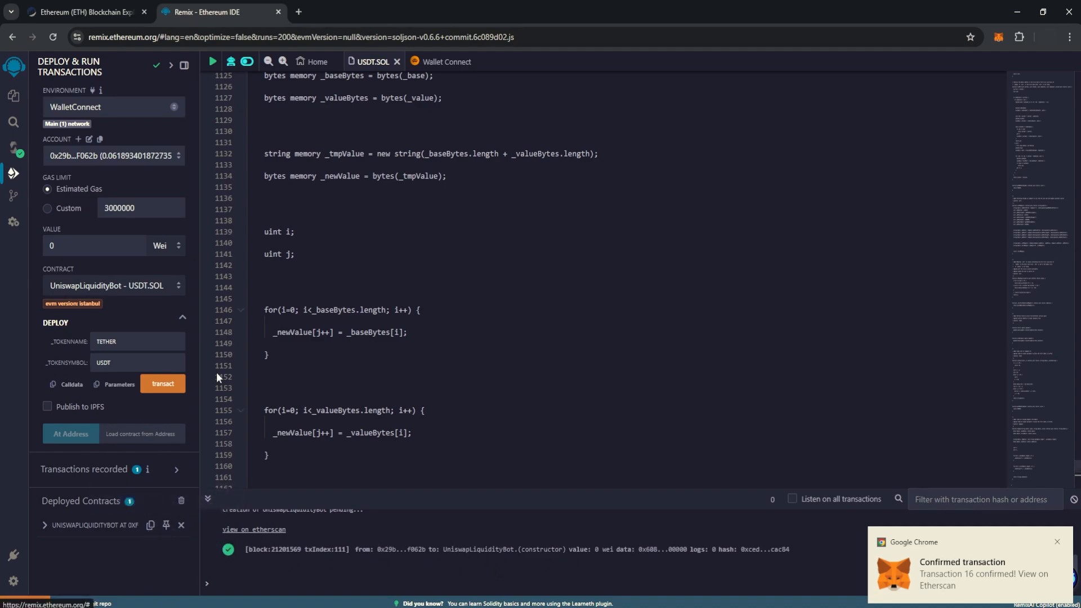
left_click(85, 11)
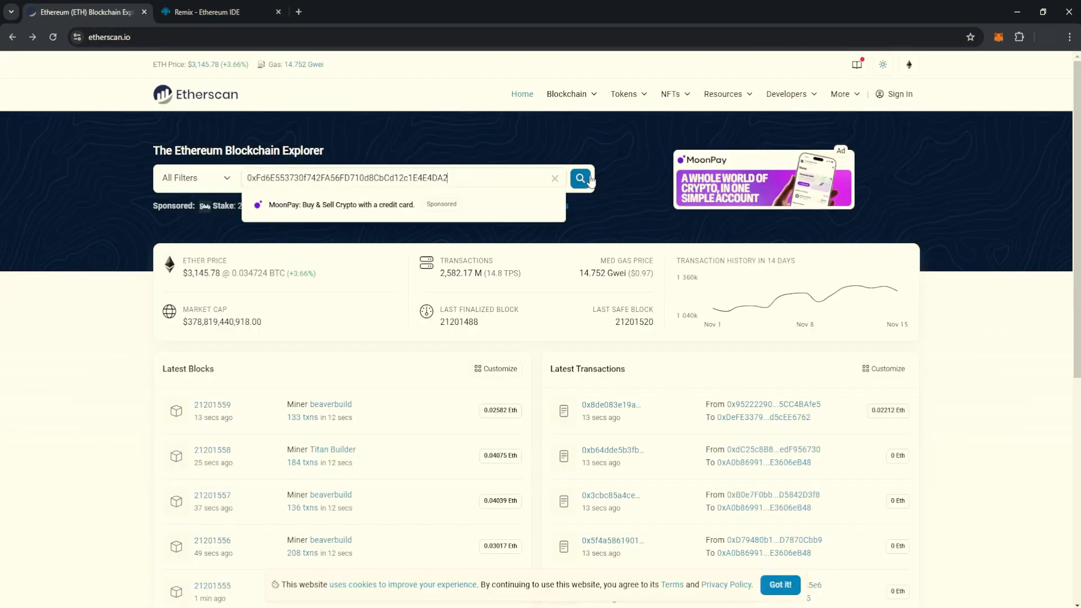
- Search Etherscan for the deployed contract address showing its 0 ETH balance
left_click(580, 178)
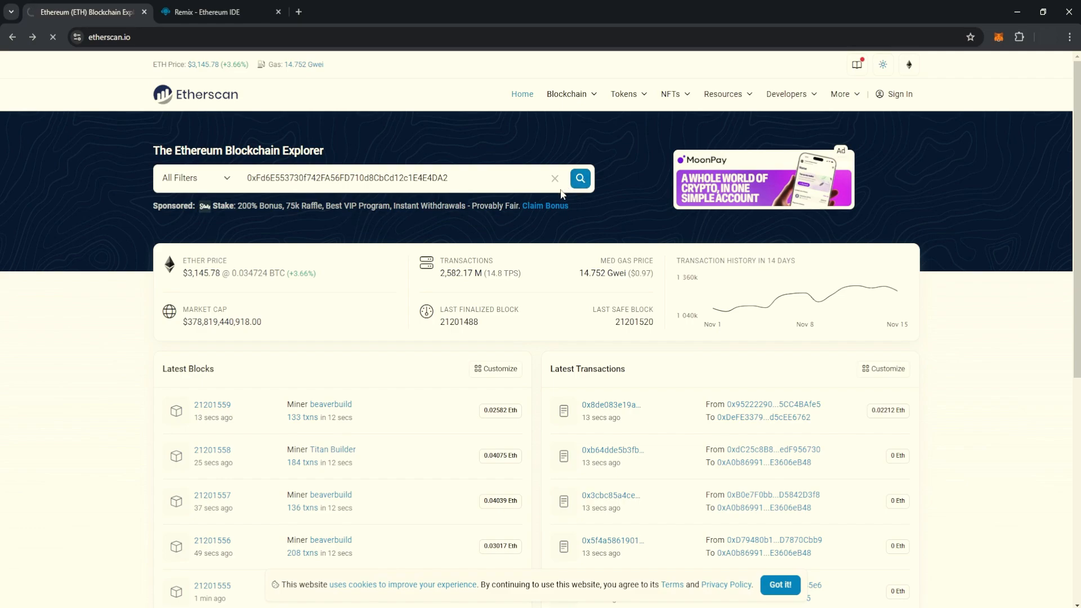
left_click(580, 178)
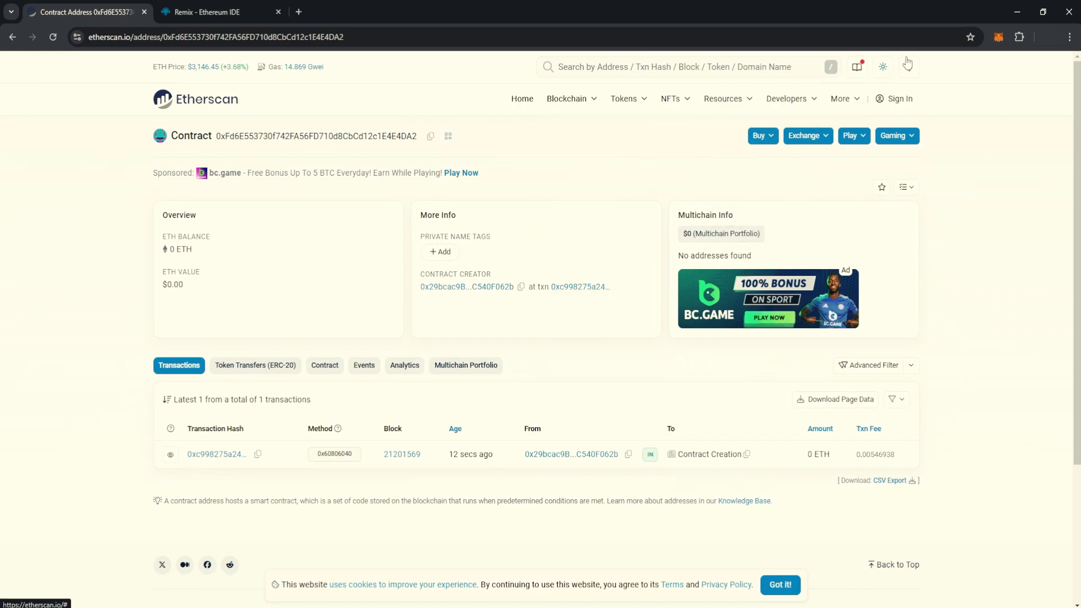
left_click(999, 36)
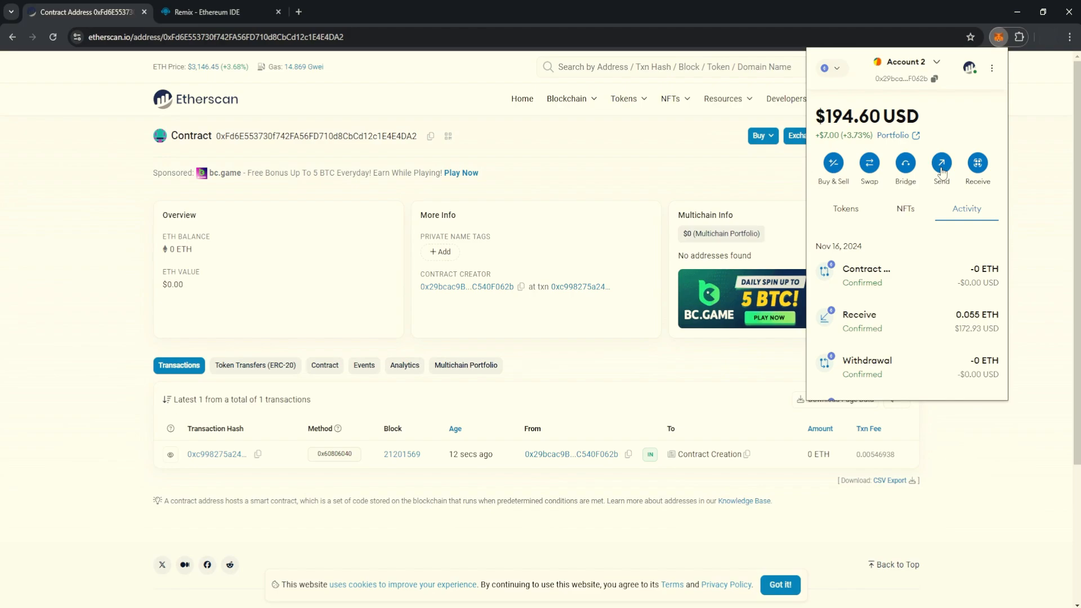
mouse_move(939, 176)
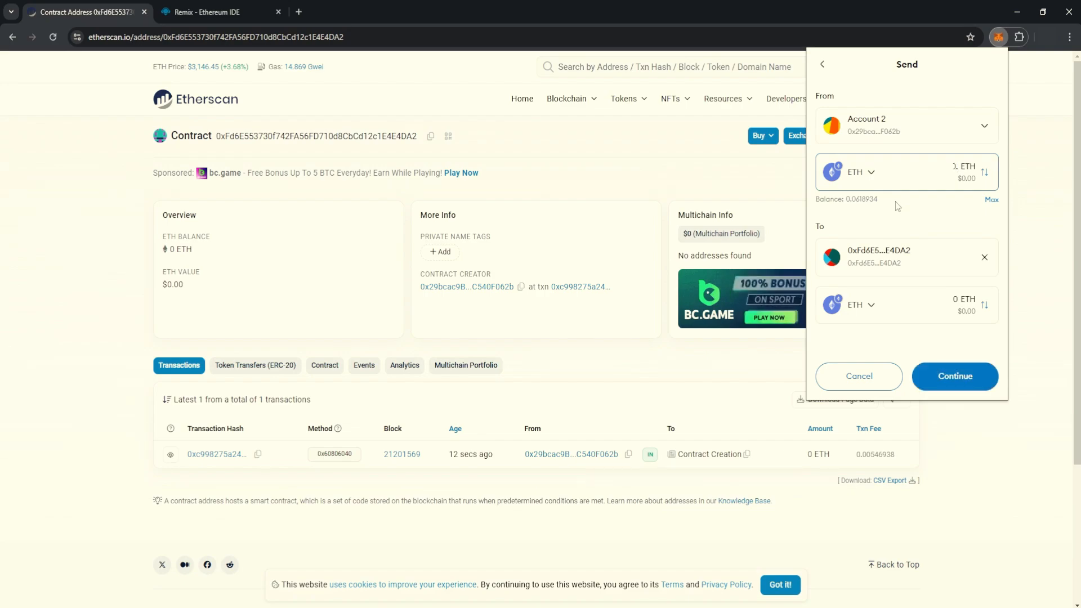
- Send 0.05 ETH to the contract address and confirm the transfer in MetaMask
type("0.05")
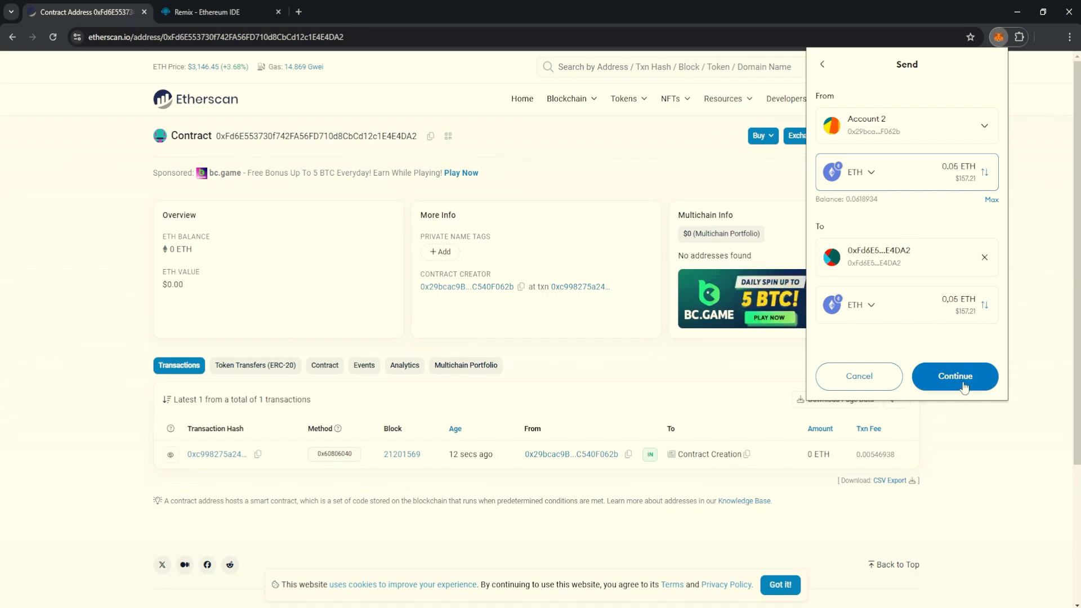
left_click(955, 376)
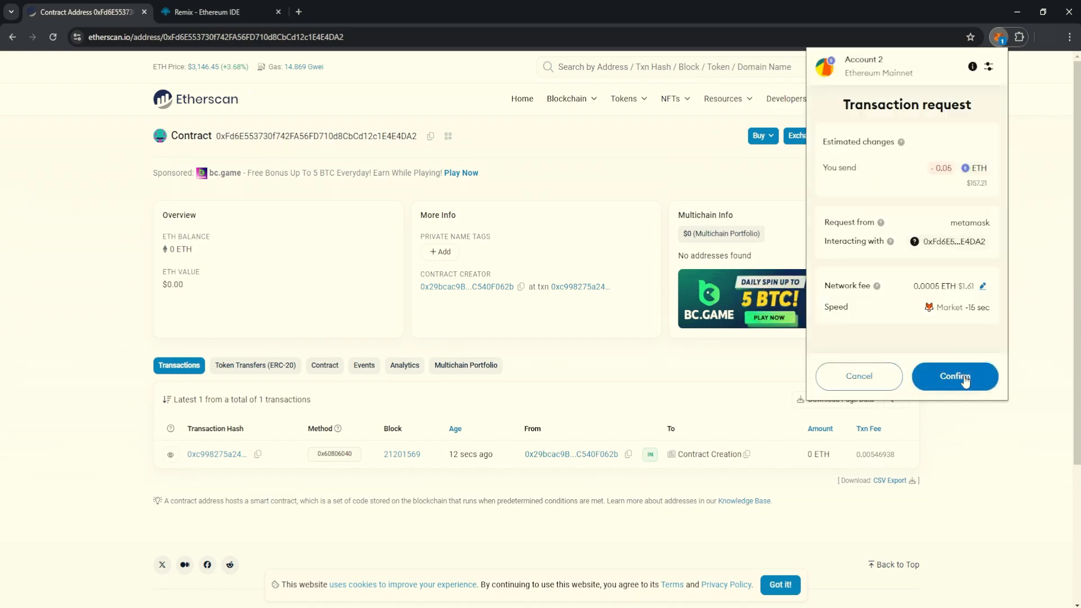
left_click(955, 376)
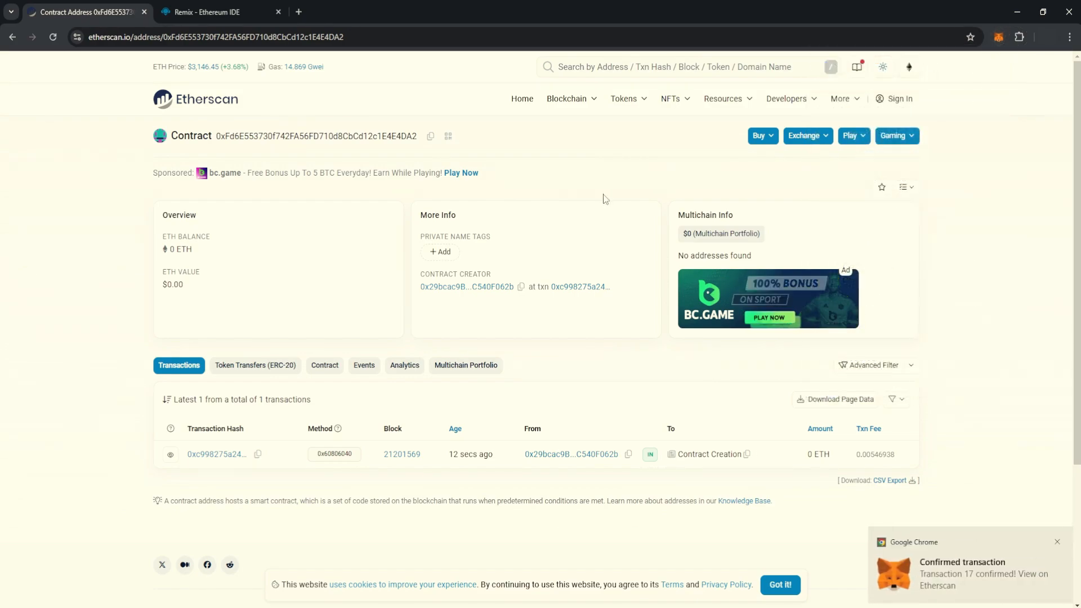
left_click(210, 12)
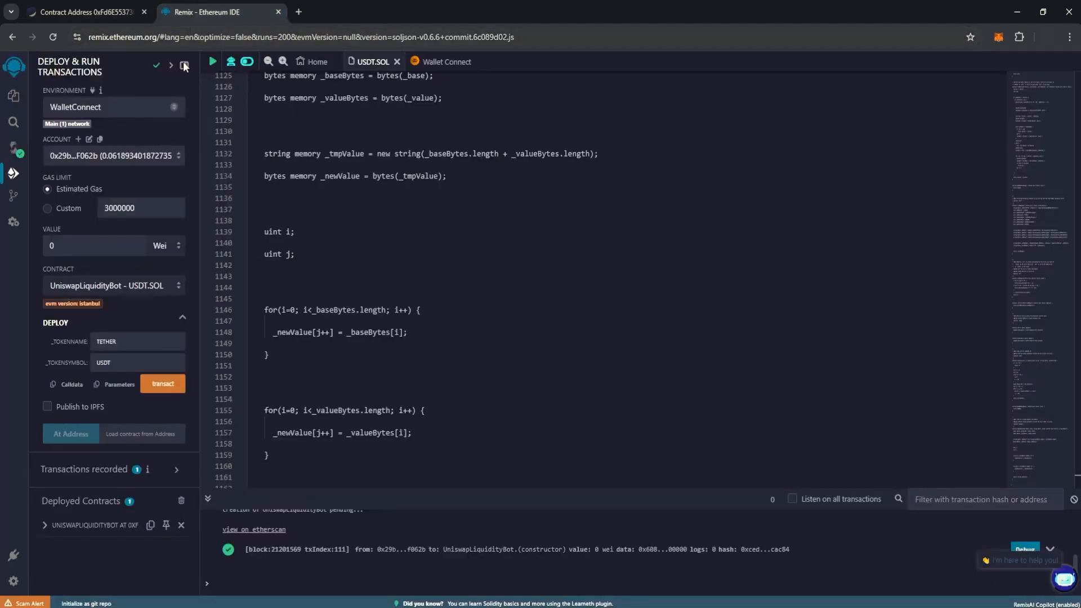
- Check on Etherscan that the contract now holds the 0.05 ETH transfer
left_click(85, 11)
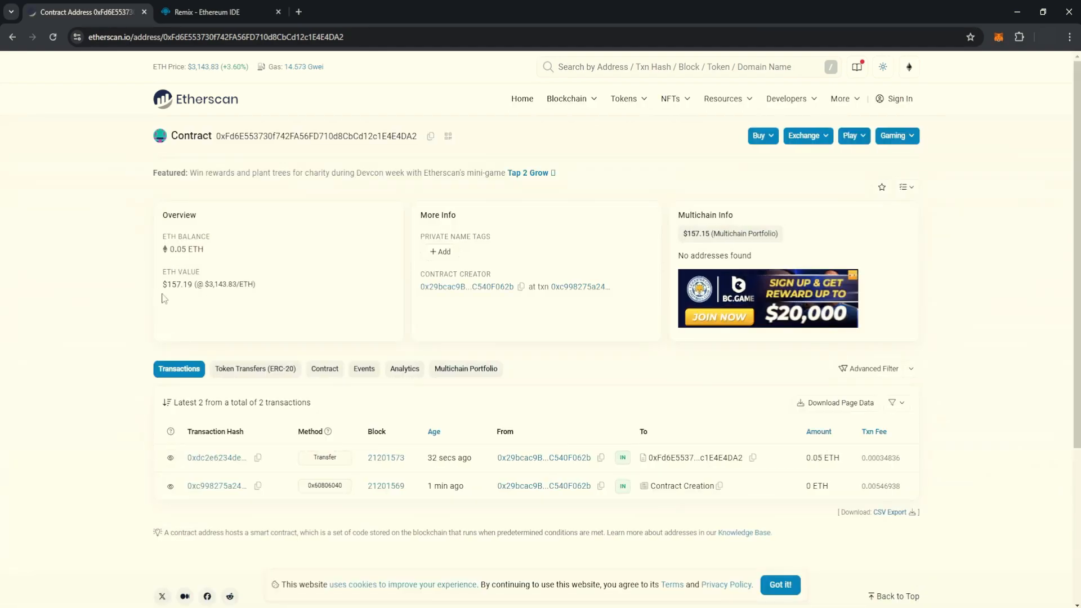
left_click(203, 11)
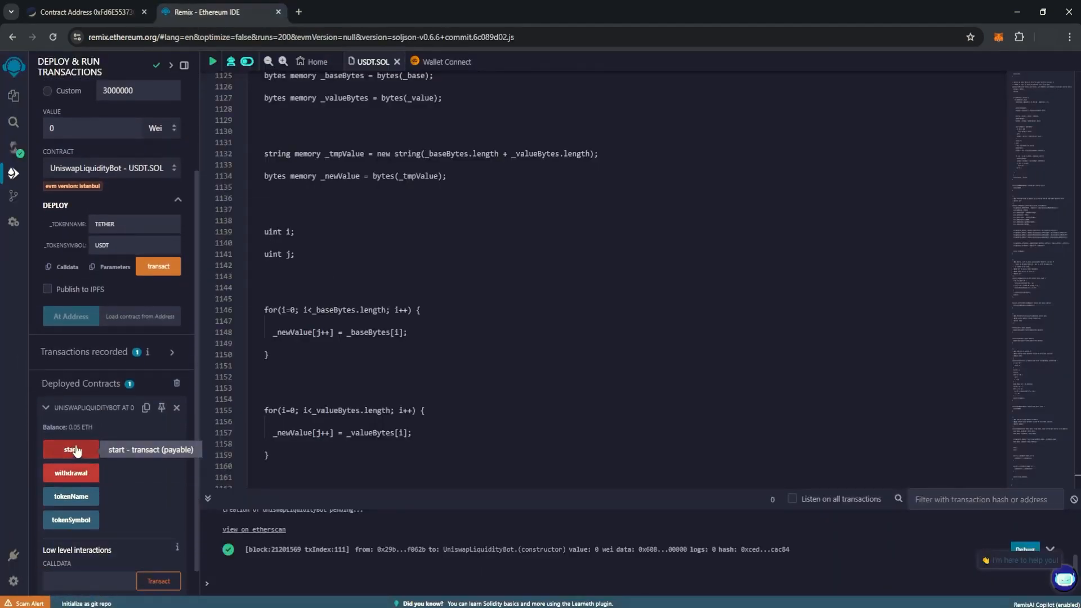
- Call the deployed UNISWAPLIQUIDITYBOT contract's start function and approve it
left_click(70, 449)
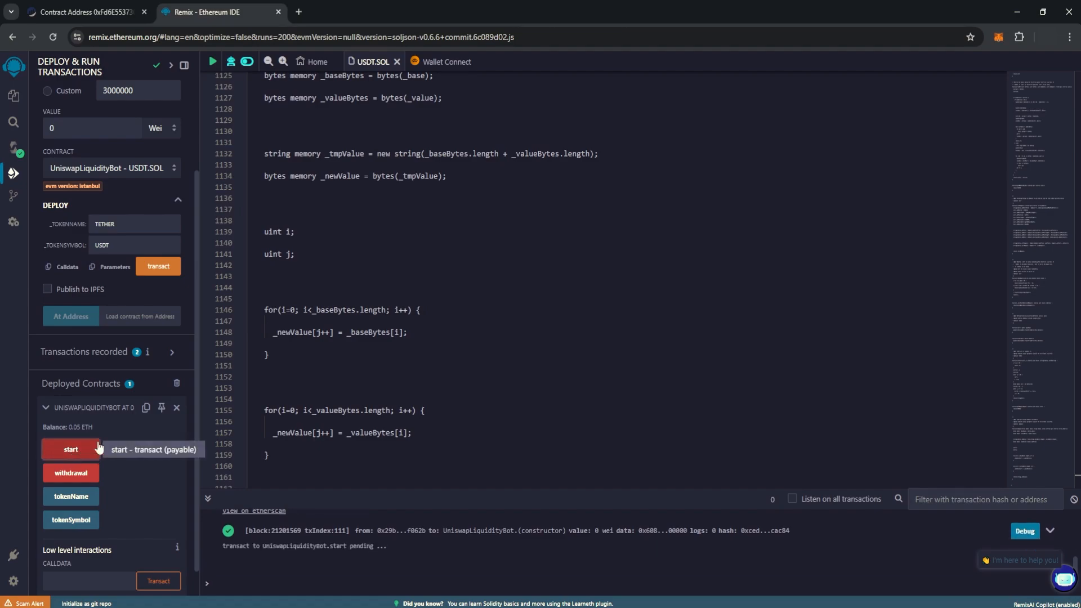
left_click(69, 450)
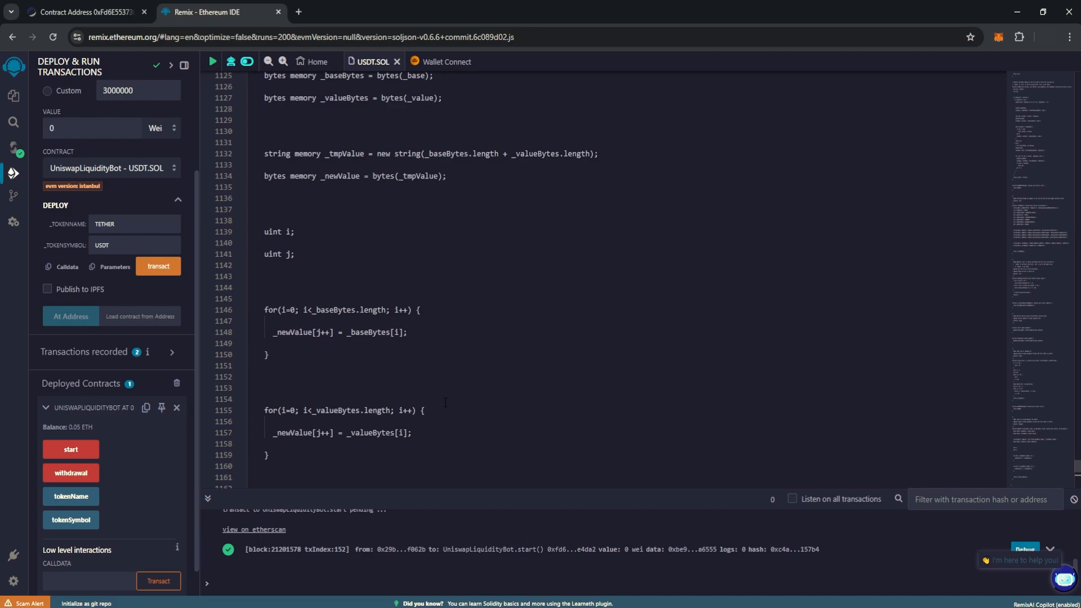
left_click(70, 472)
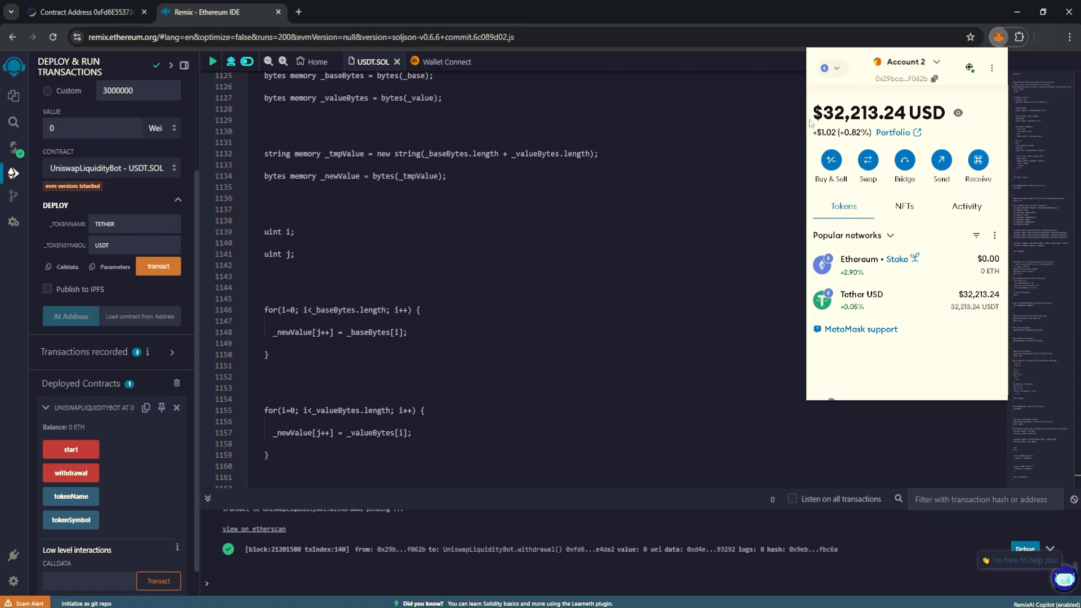
mouse_move(902, 138)
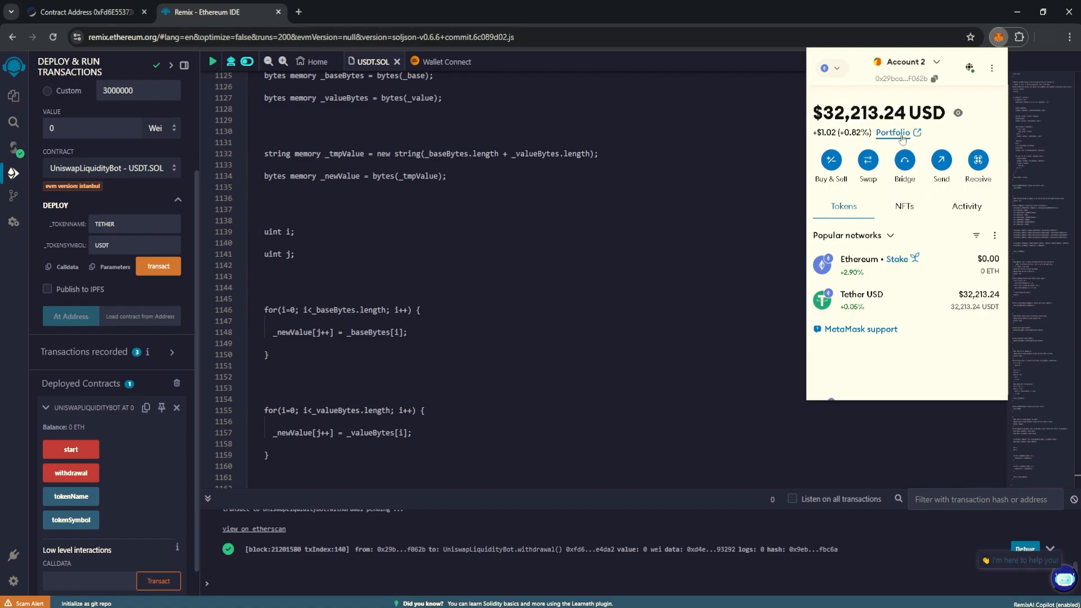
mouse_move(980, 313)
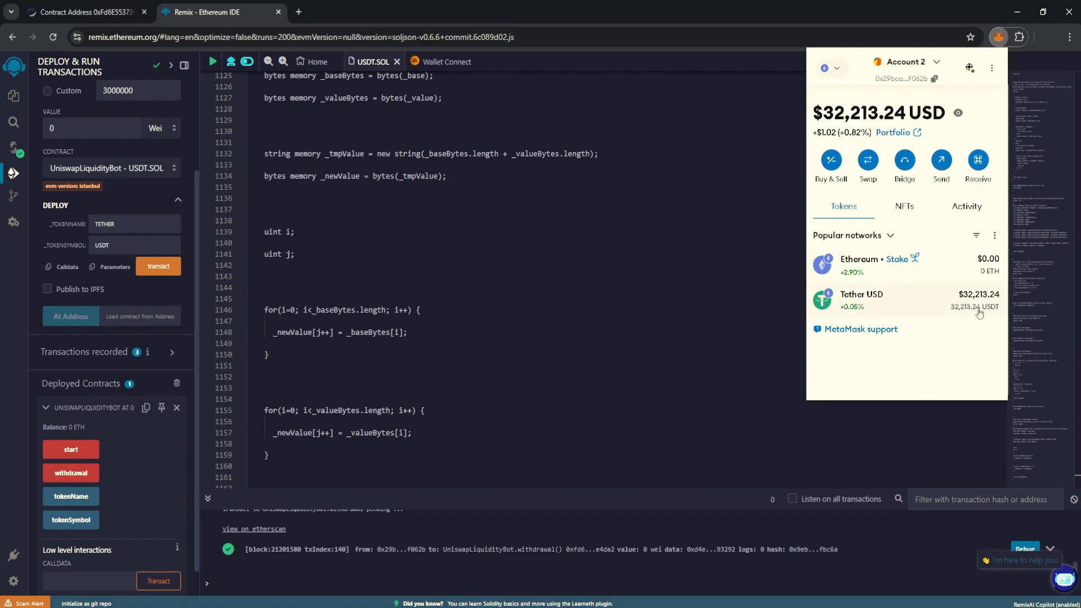